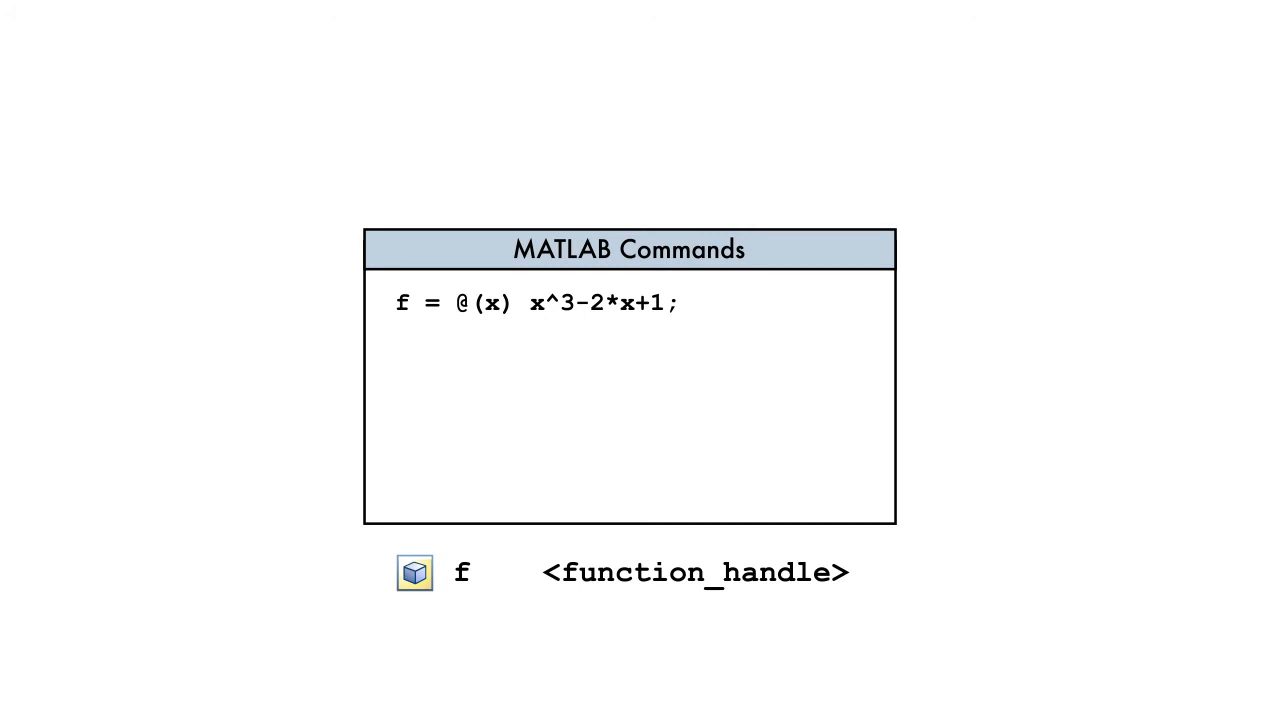
pyautogui.write('xmin = fmi')
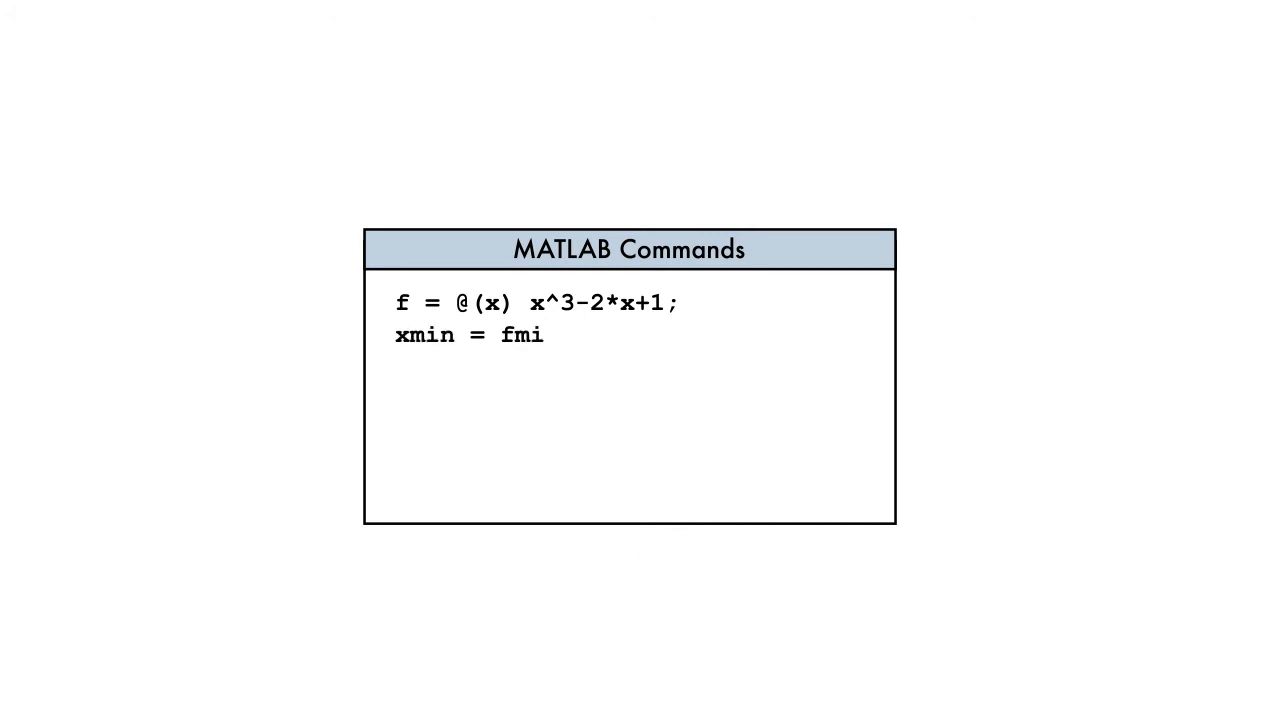